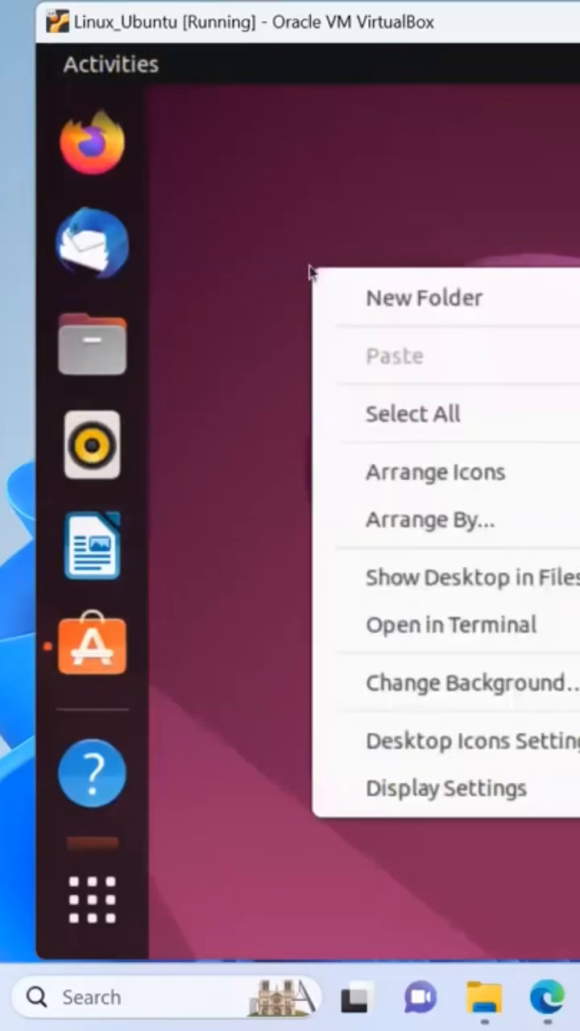
Step: Open a terminal in the Desktop folder from the desktop's right-click menu
left_click(451, 624)
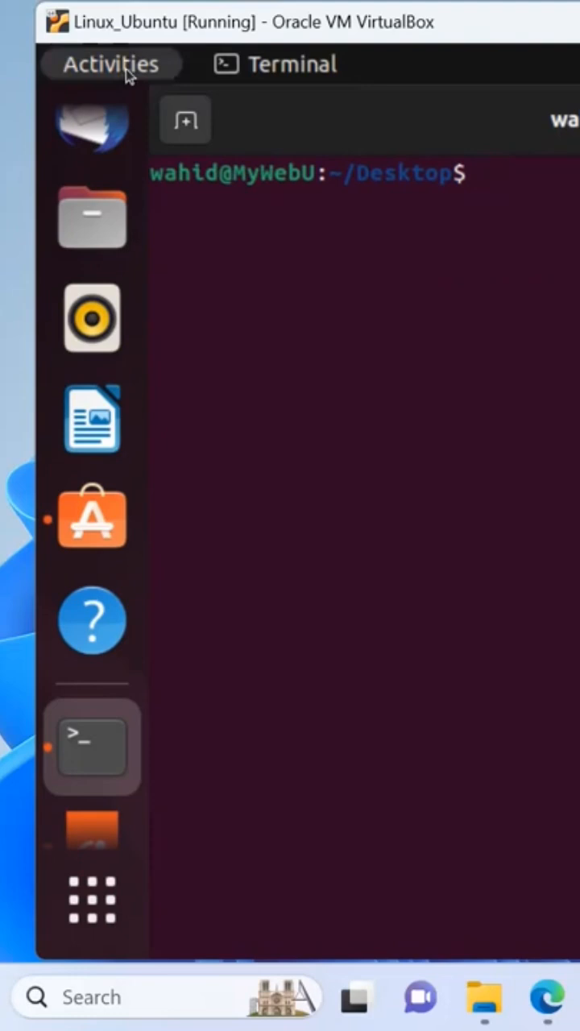
left_click(111, 64)
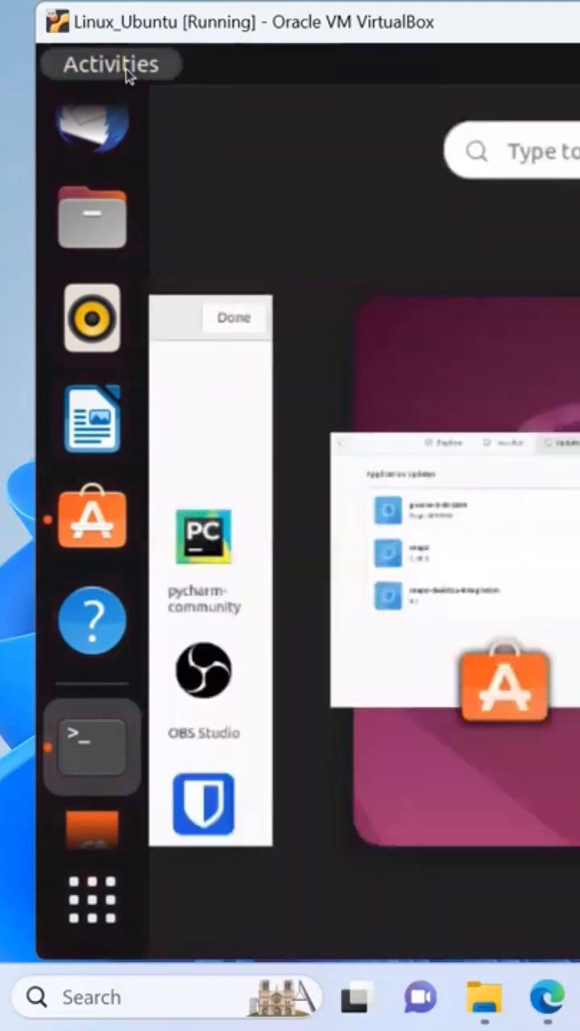
left_click(91, 747)
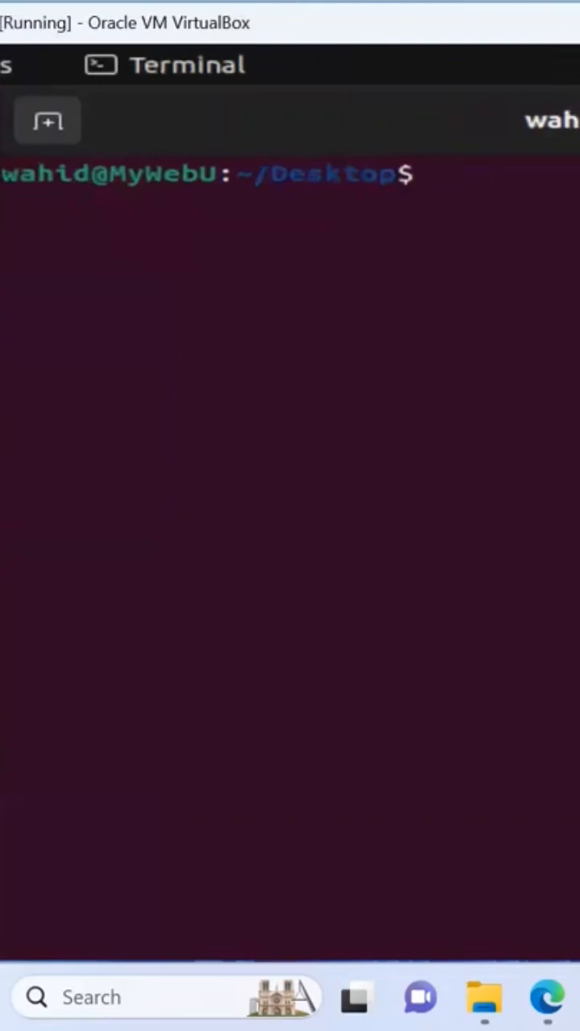
Step: Run hostname (showing MyWebU), clear the screen, and start typing cat /etc/os-release
type("hostname")
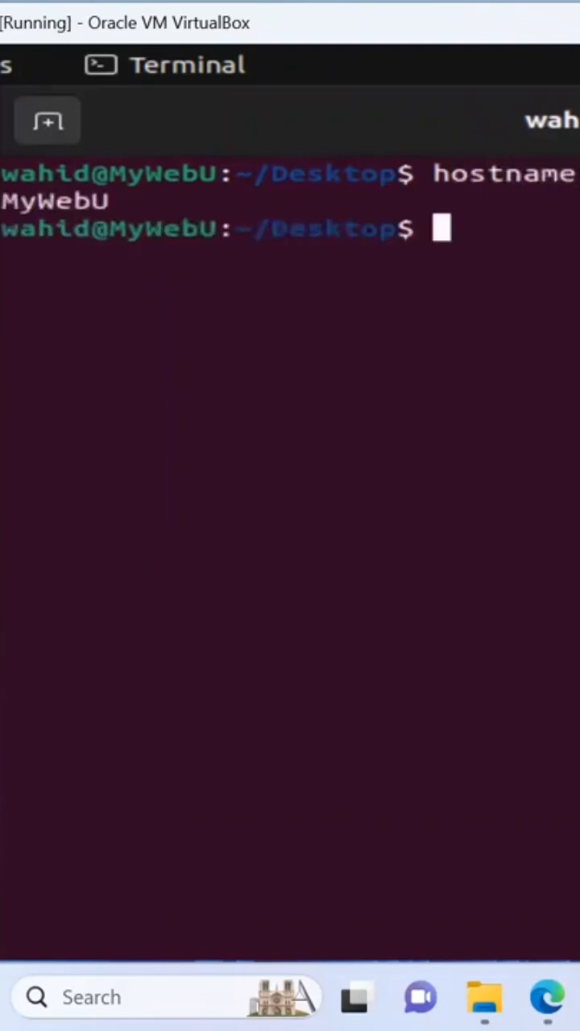
type("do")
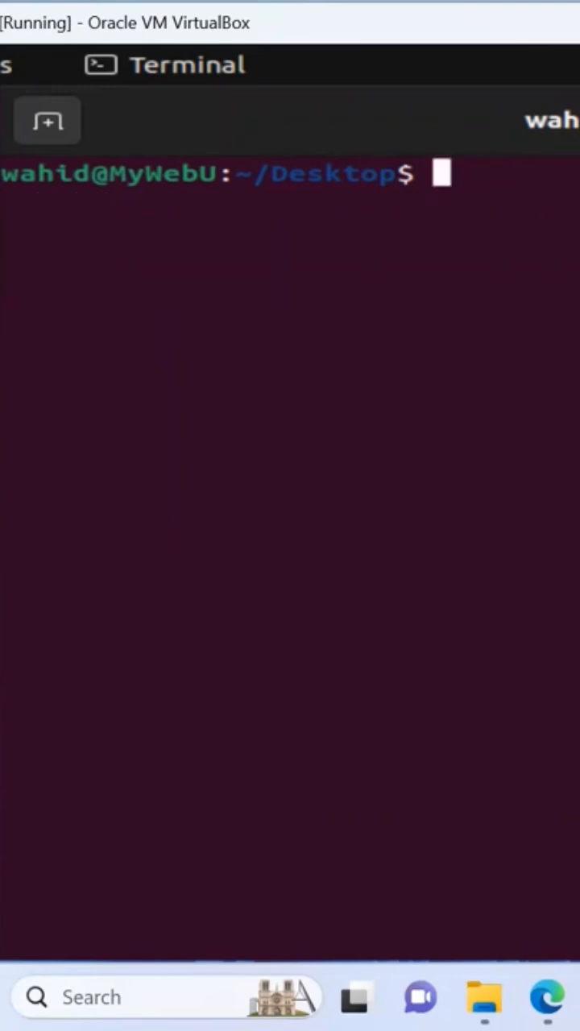
type("cat /etc/")
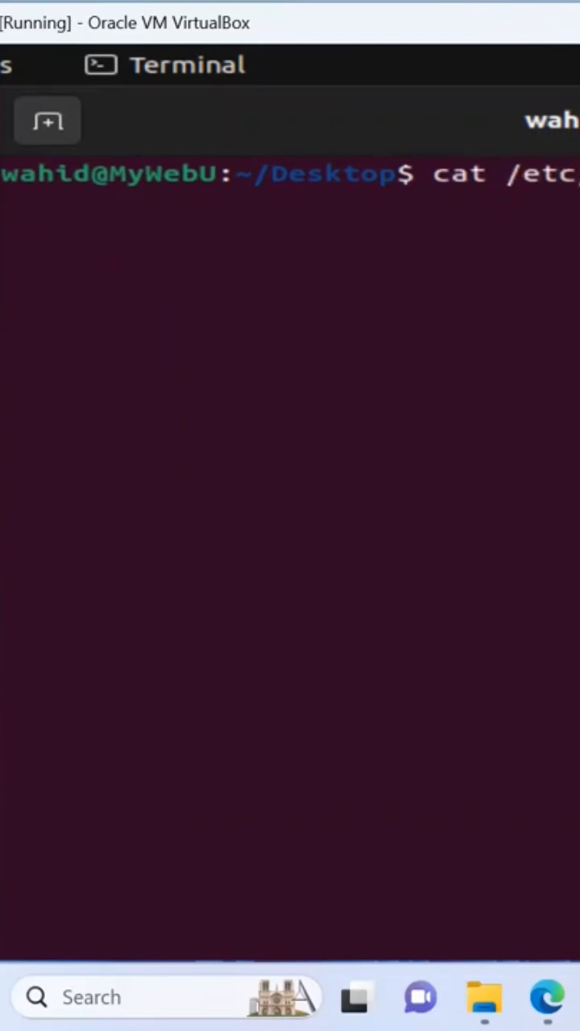